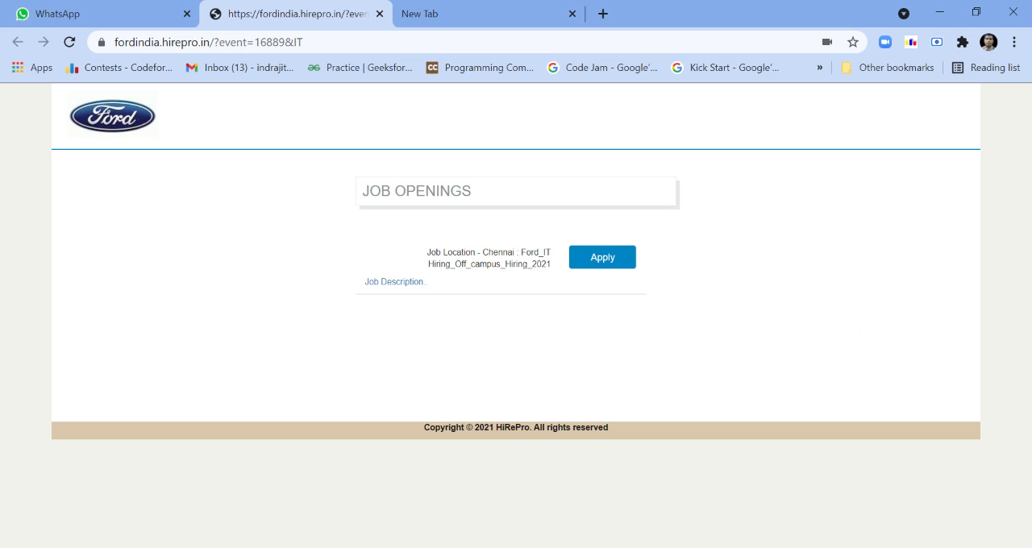
mouse_move(464, 351)
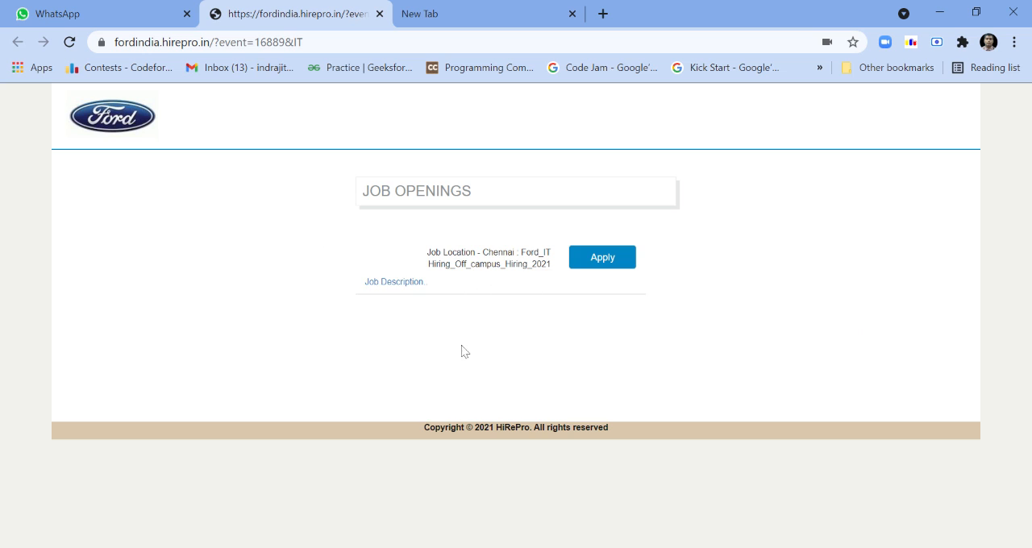
mouse_move(367, 249)
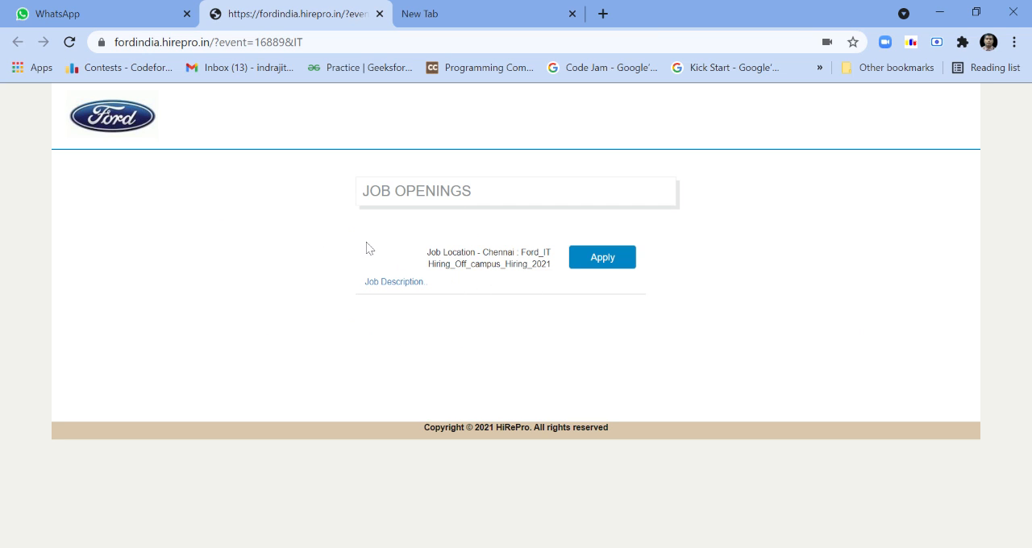
mouse_move(574, 287)
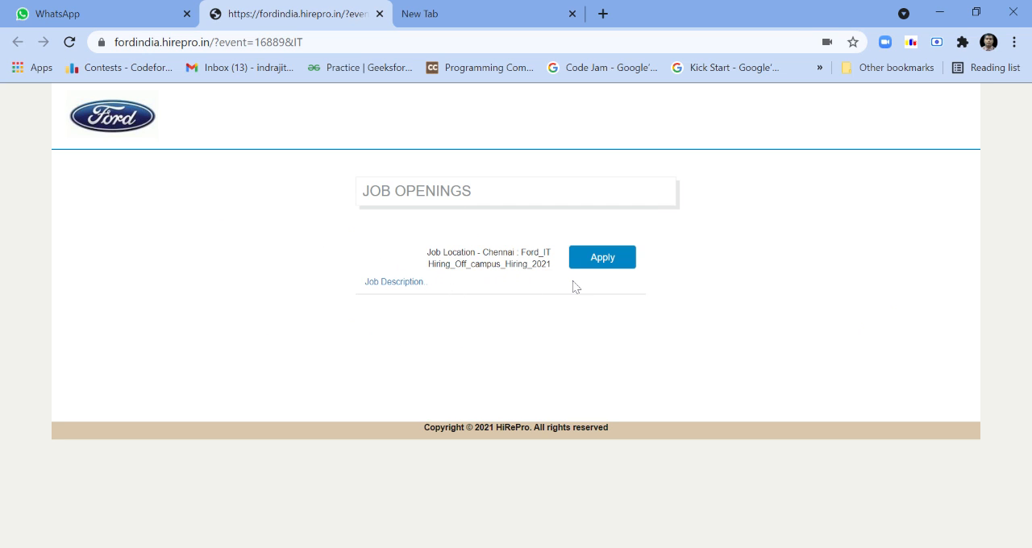
mouse_move(603, 257)
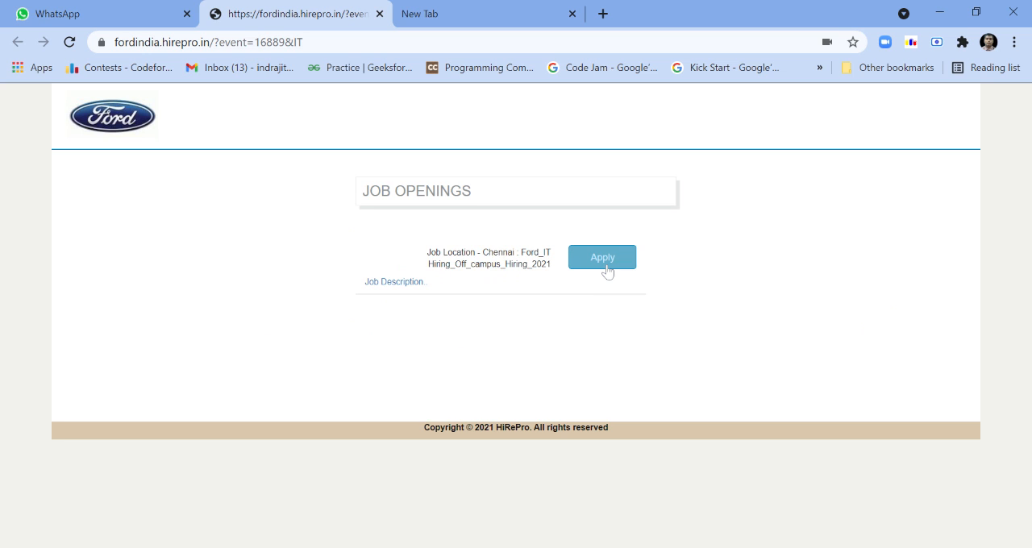
Step: Apply to the Chennai Ford IT off-campus 2021 job, revealing the empty application form
left_click(603, 258)
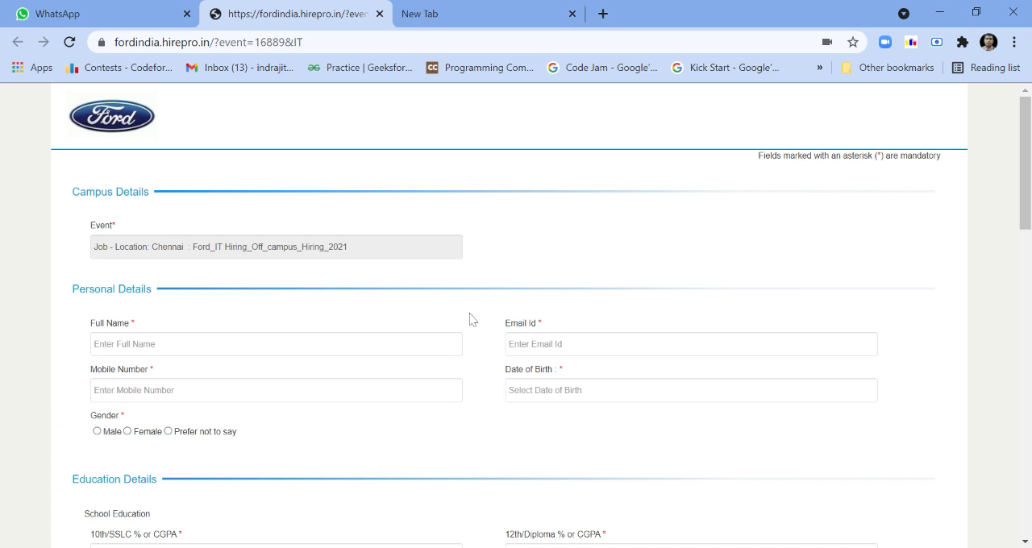
mouse_move(471, 319)
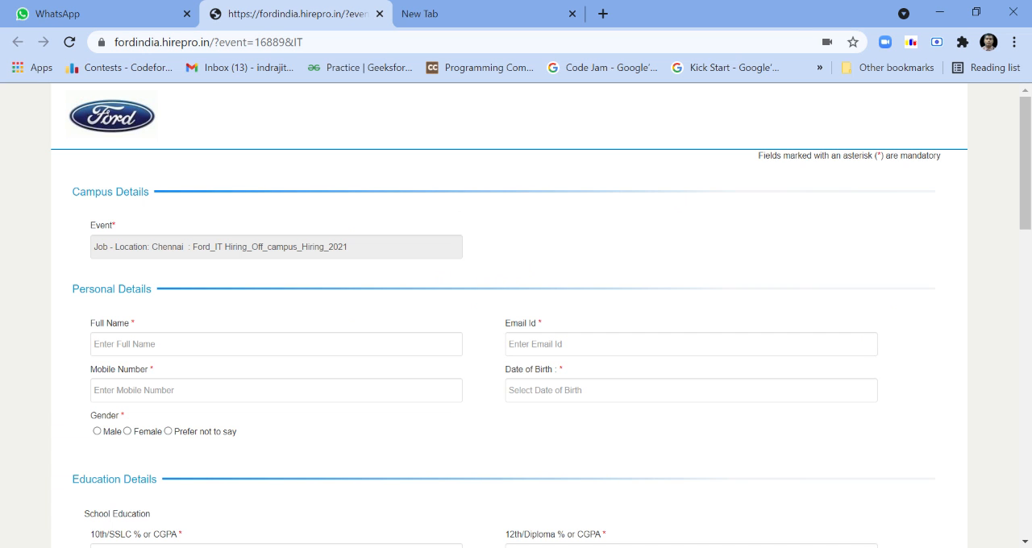
scroll("down", 3)
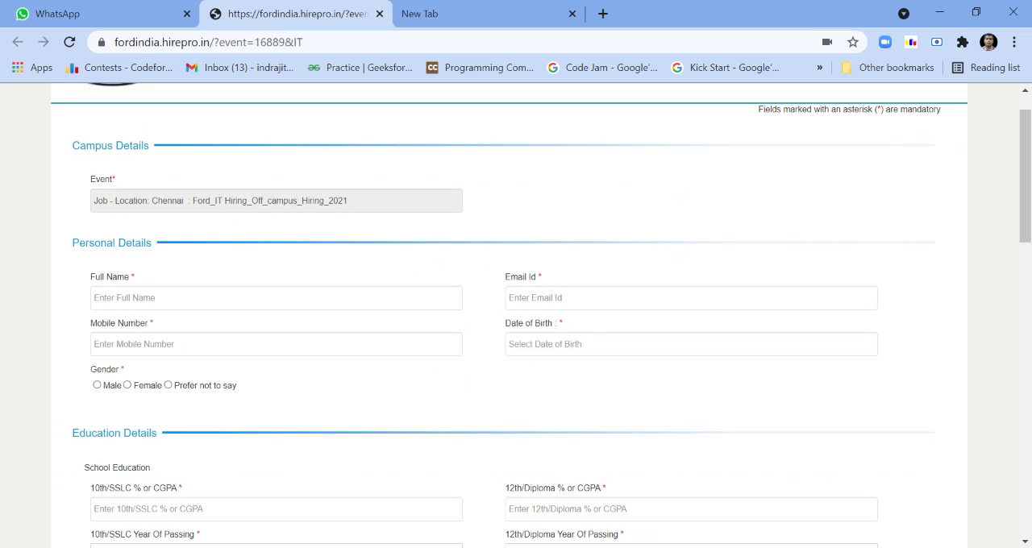
mouse_move(509, 322)
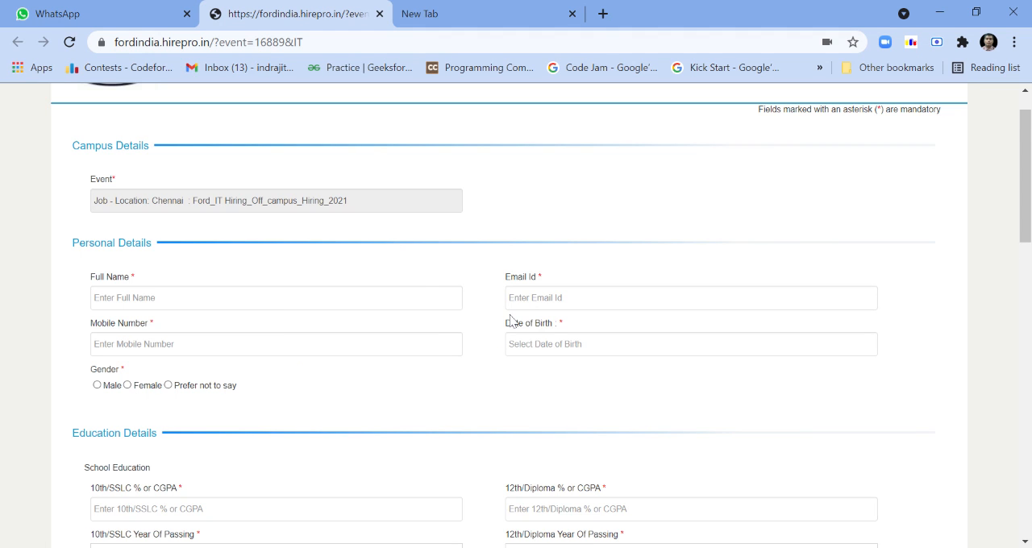
Step: Set the Highest Qualification Pass Out Year to 2021 under Education Details
scroll("down", 3)
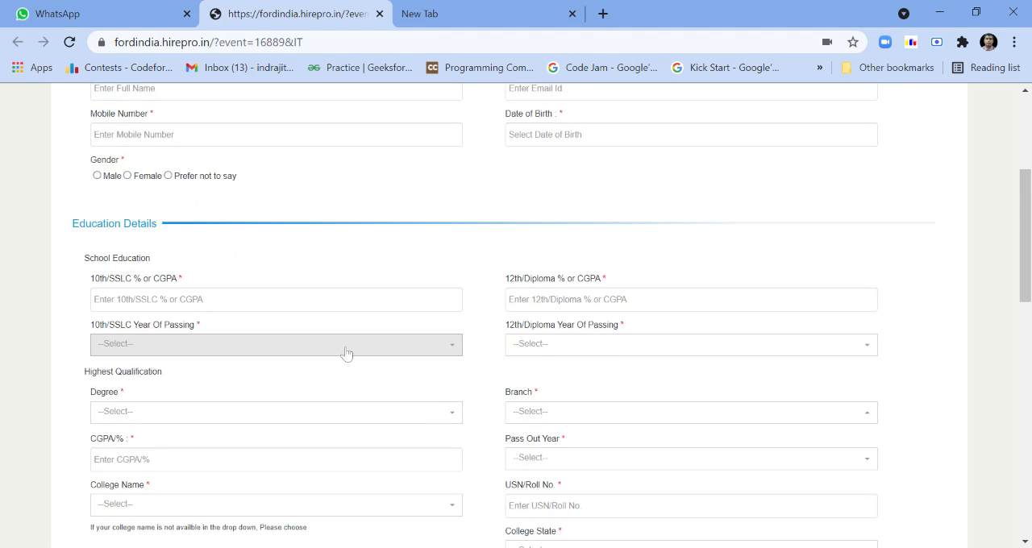
scroll("down", 3)
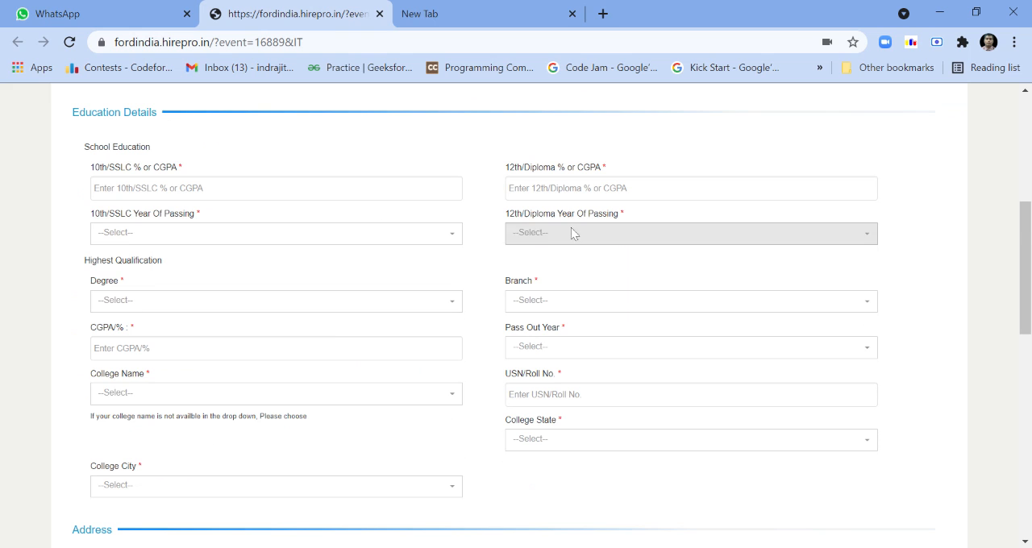
scroll("down", 3)
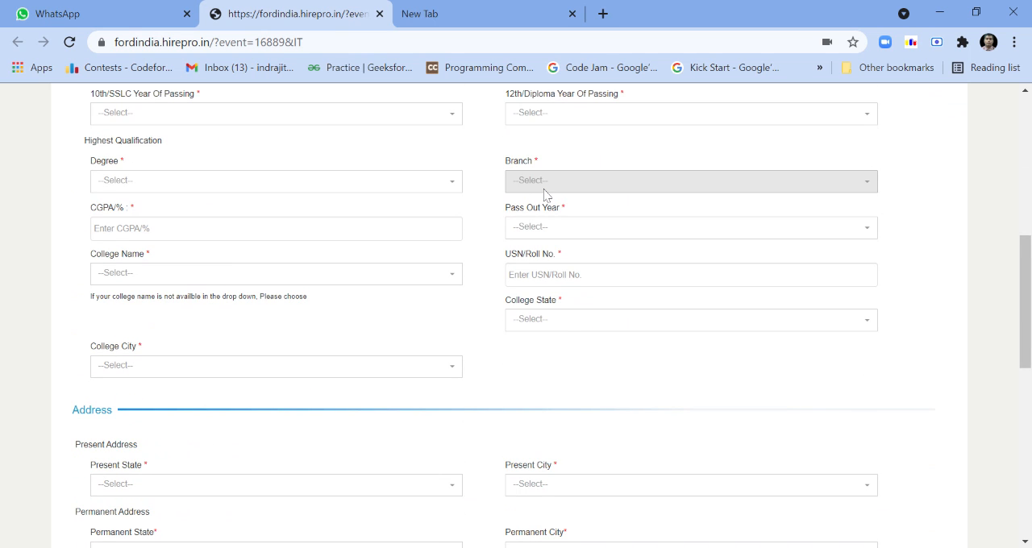
mouse_move(524, 358)
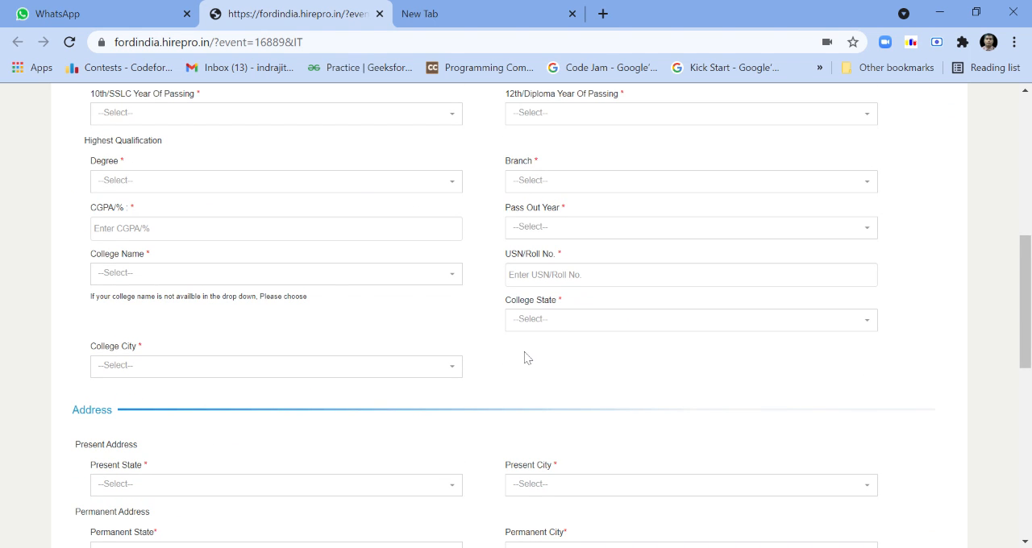
left_click(690, 226)
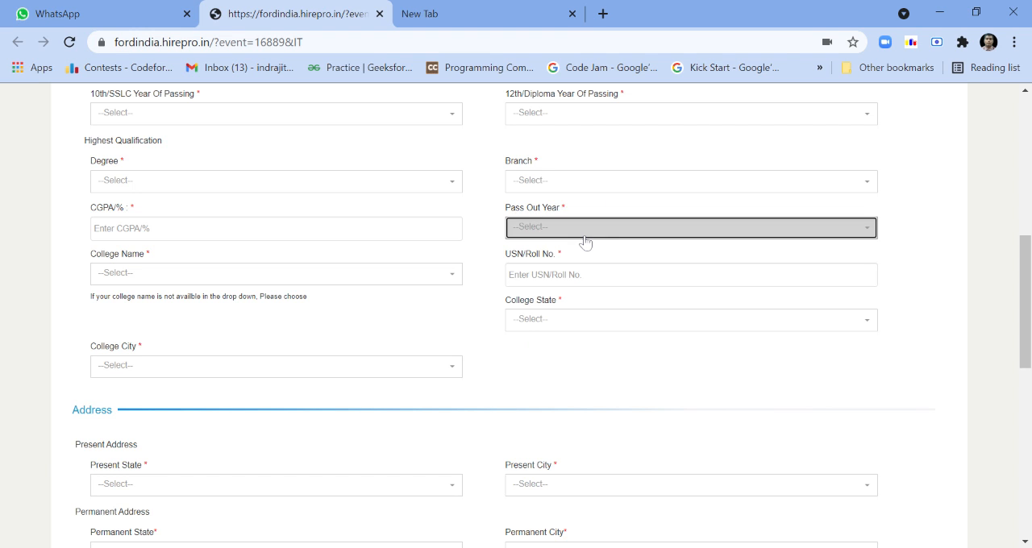
left_click(690, 226)
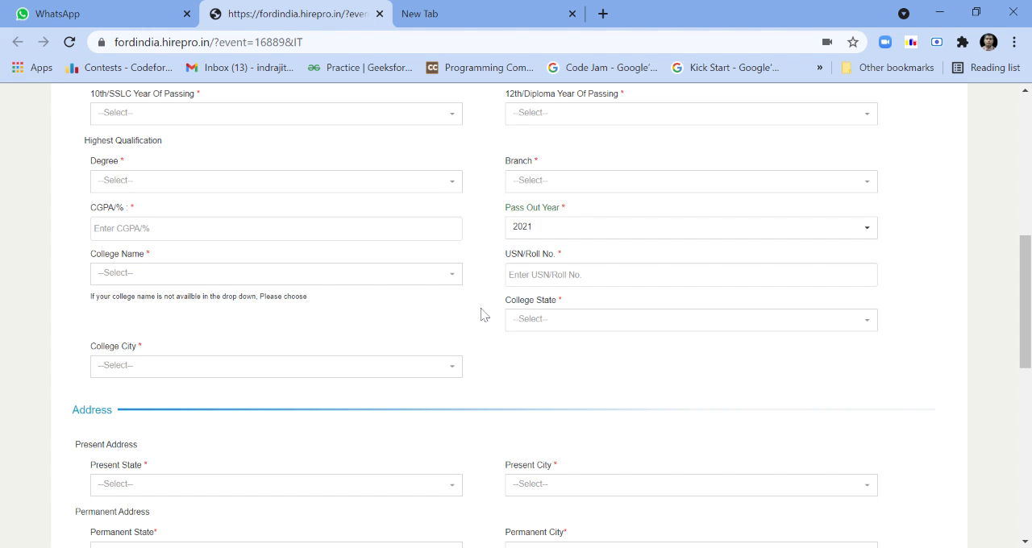
scroll("down", 3)
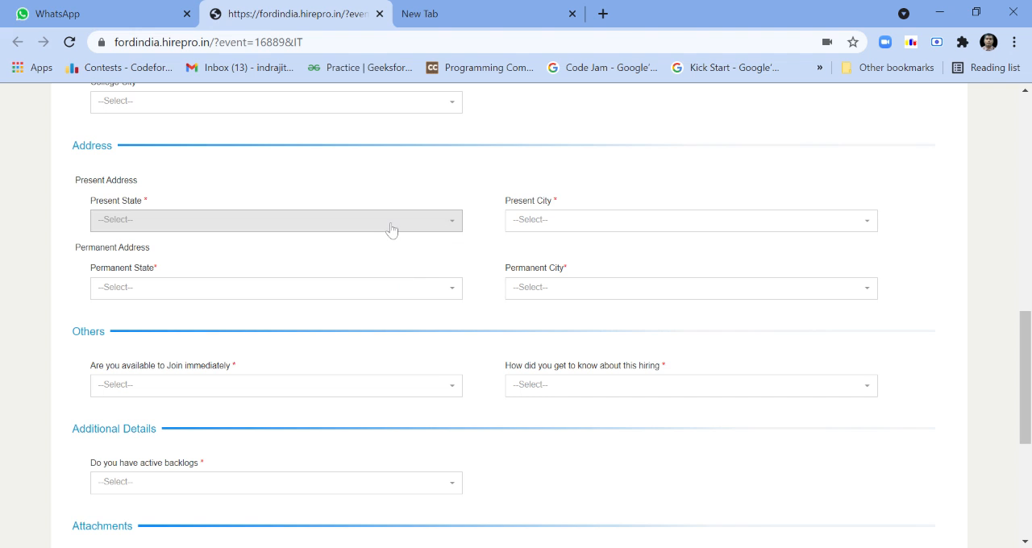
scroll("down", 3)
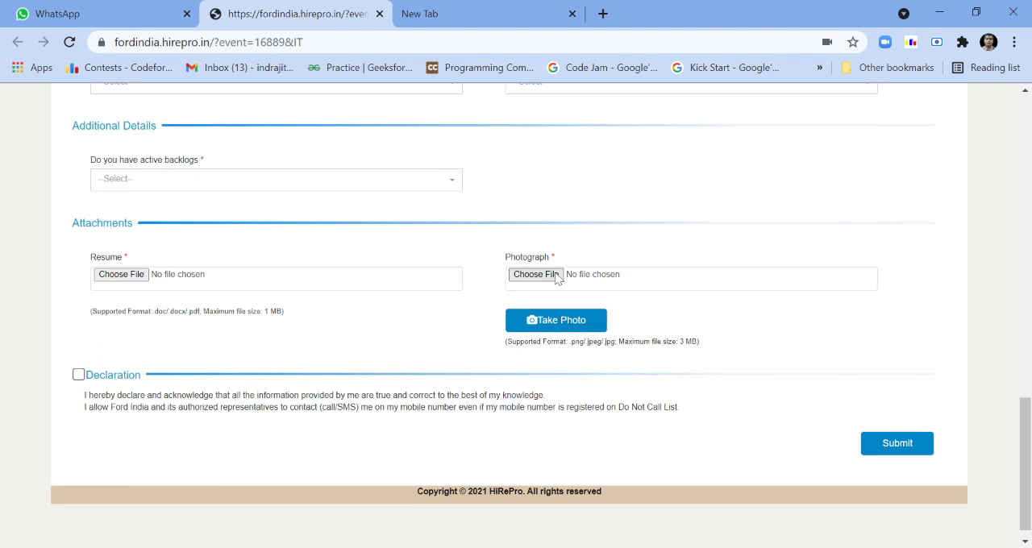
mouse_move(555, 319)
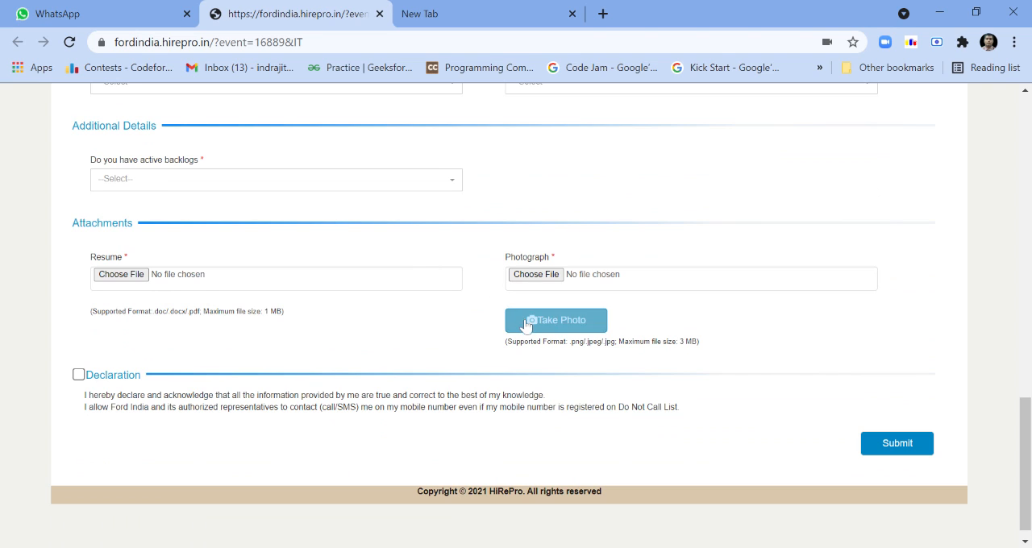
mouse_move(418, 335)
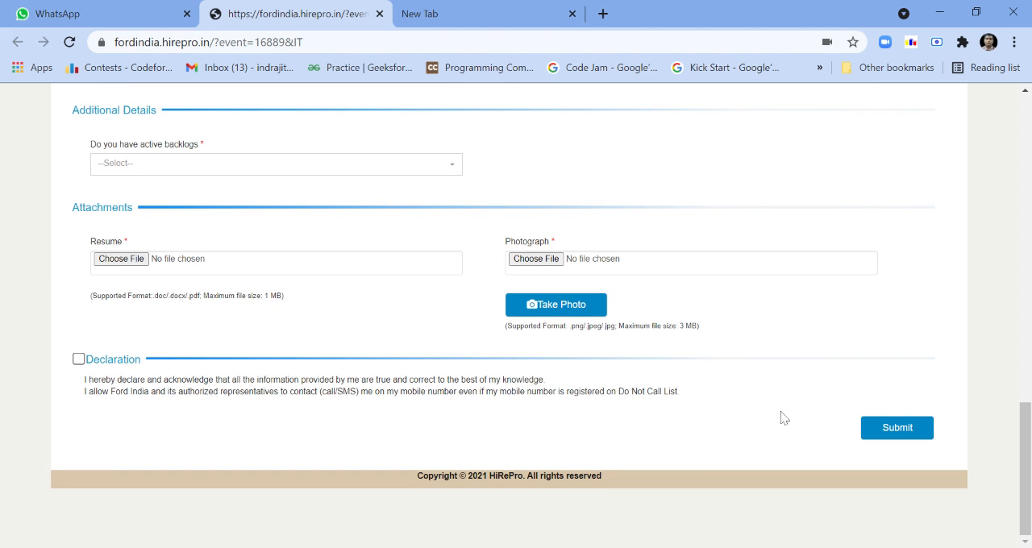
scroll("up", 3)
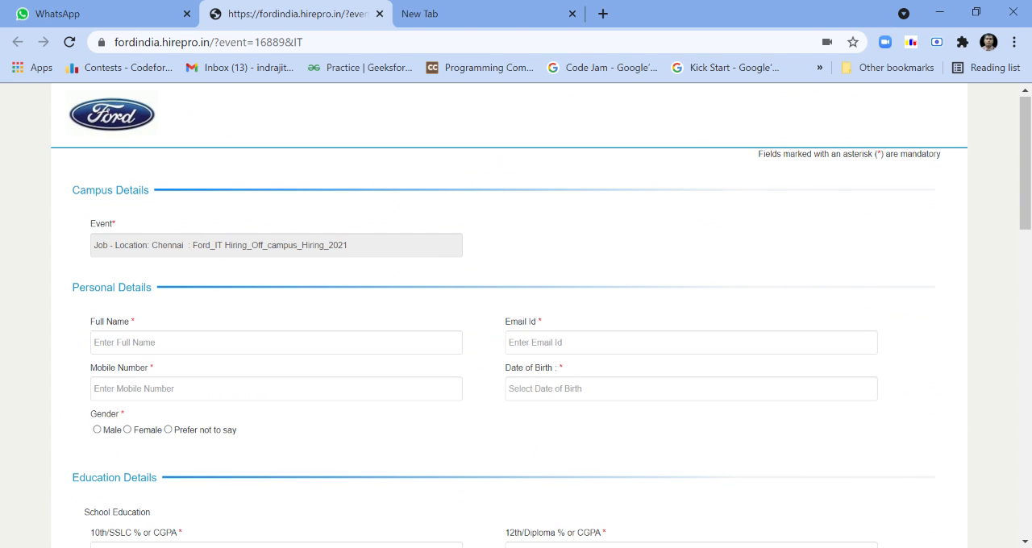
mouse_move(519, 226)
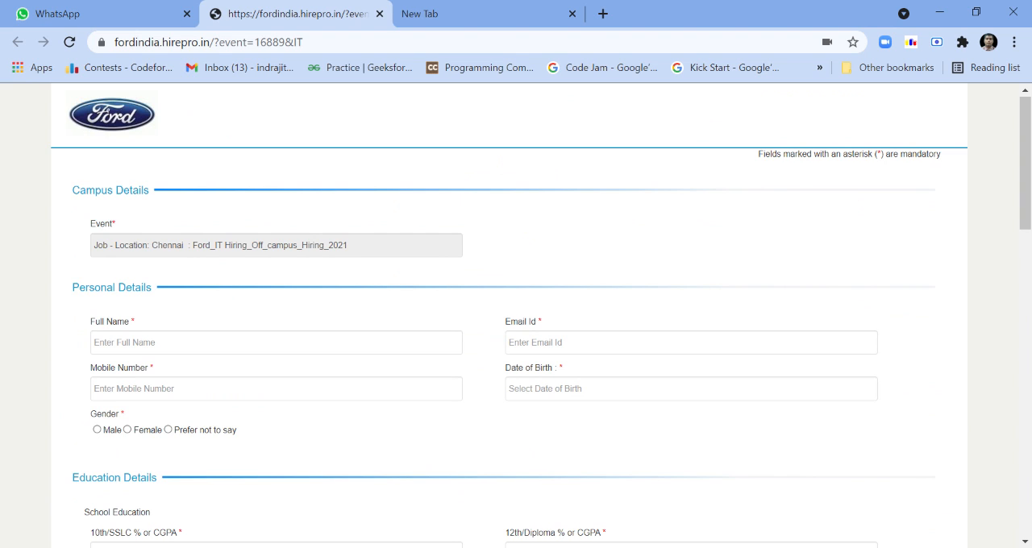
mouse_move(494, 362)
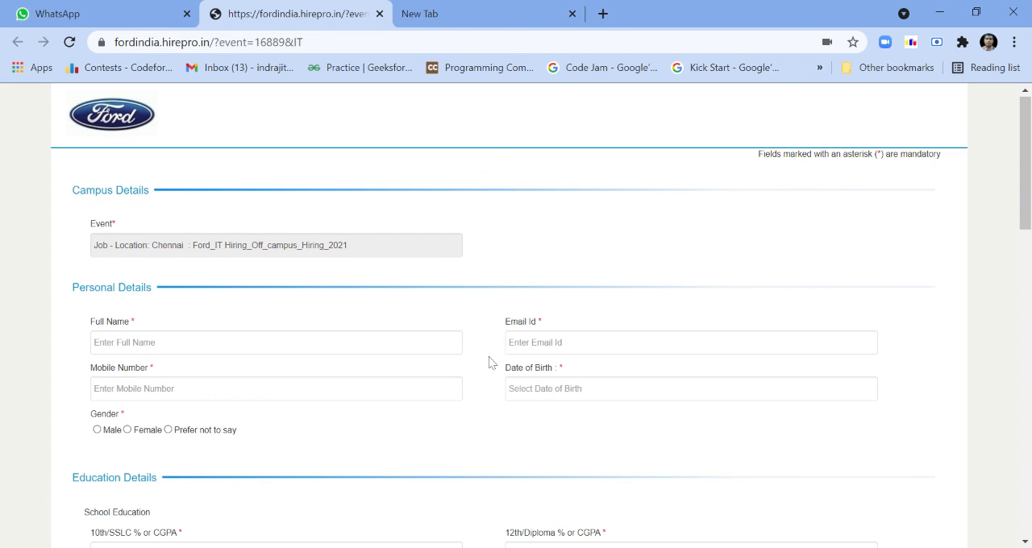